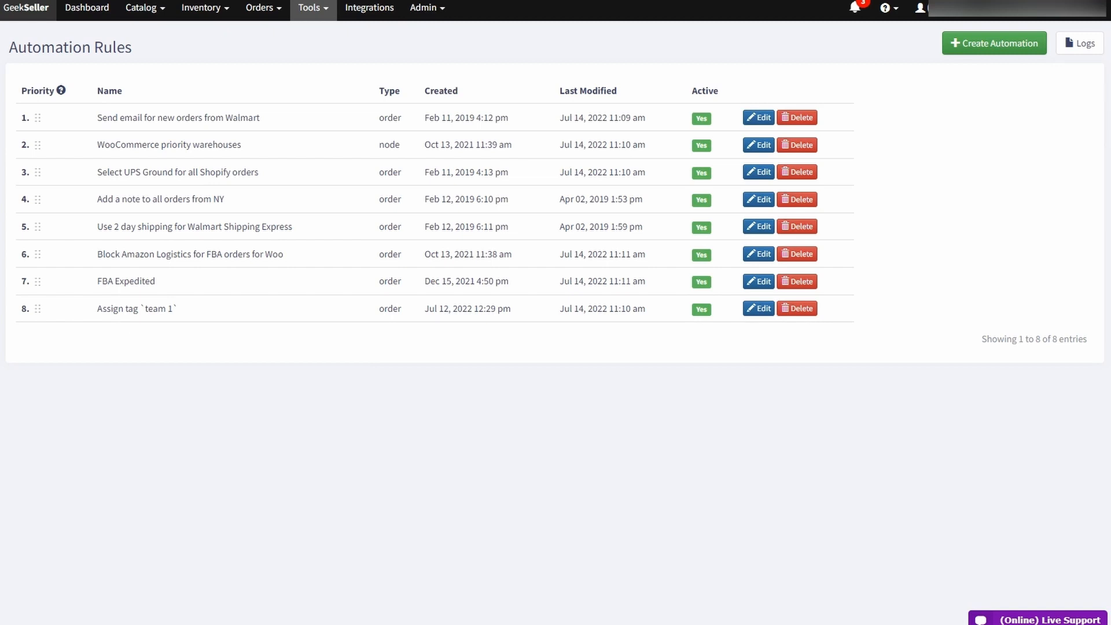
mouse_move(240, 213)
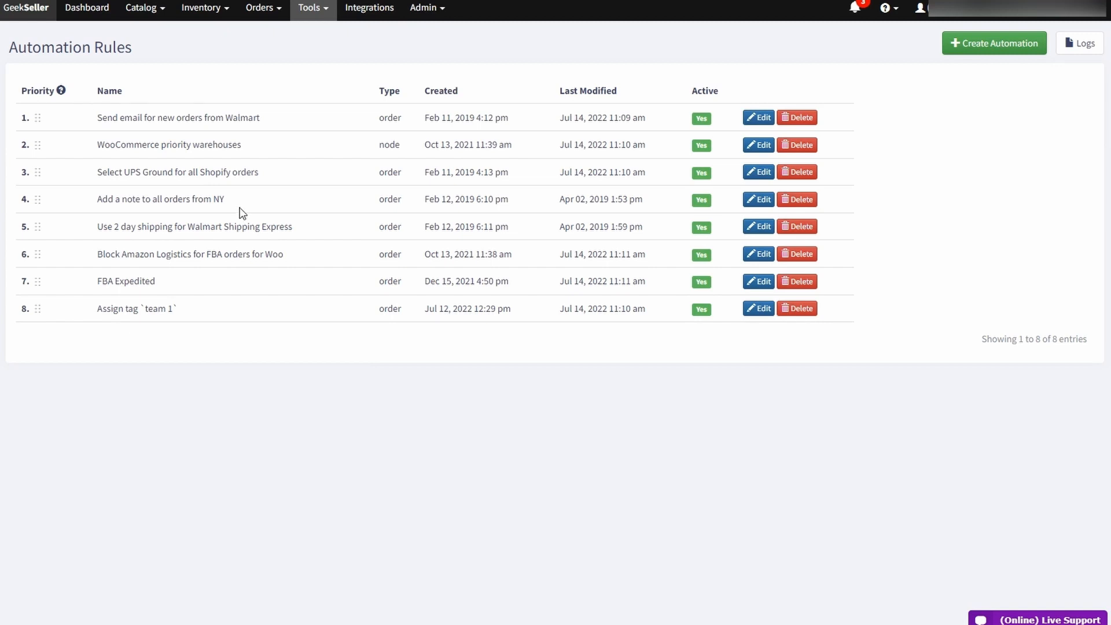
mouse_move(240, 220)
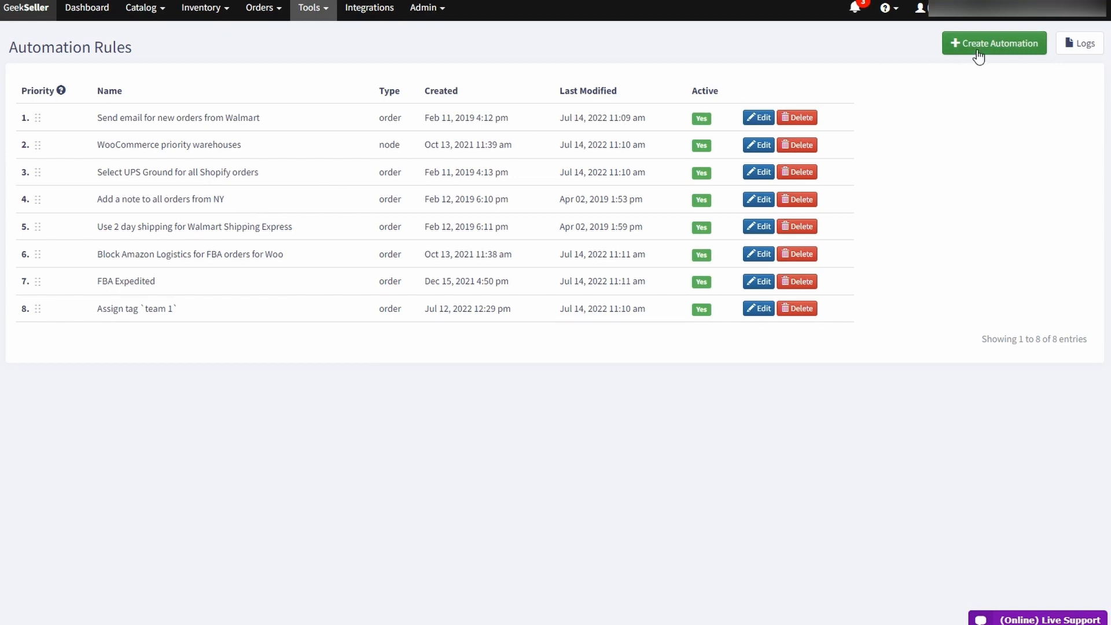
Step: Create a new automation rule with the criterion Order Status contains Open
left_click(994, 42)
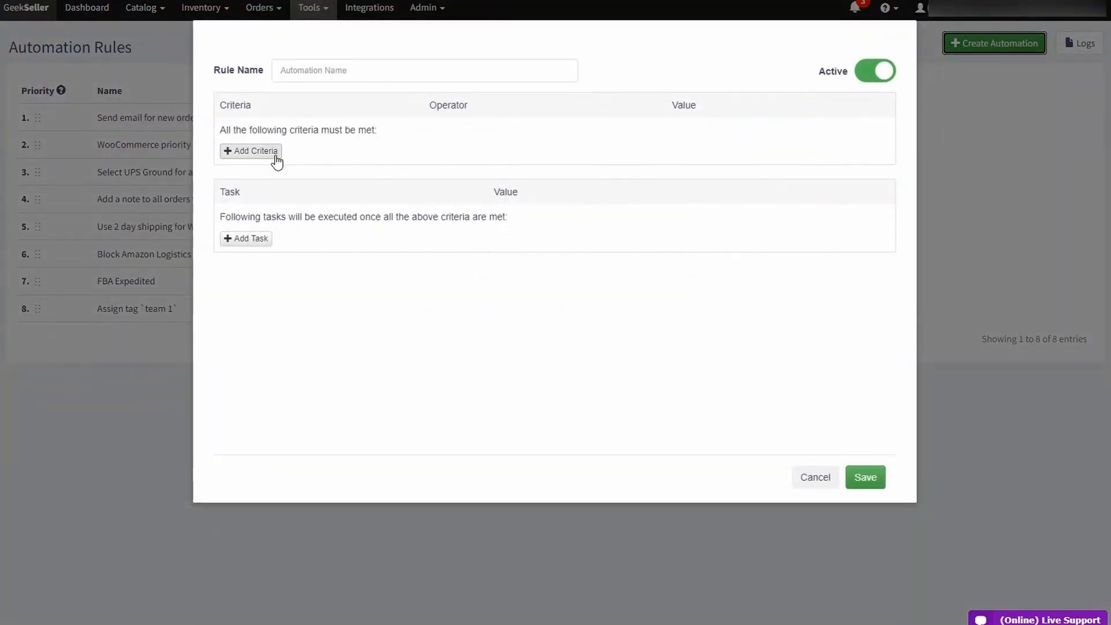
left_click(249, 151)
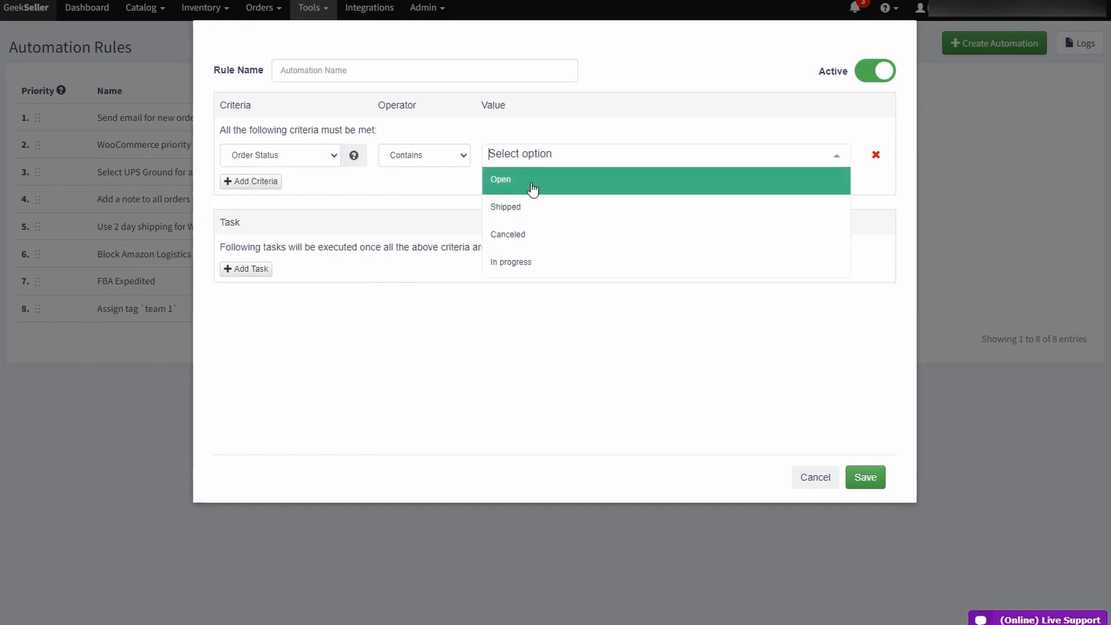
left_click(500, 178)
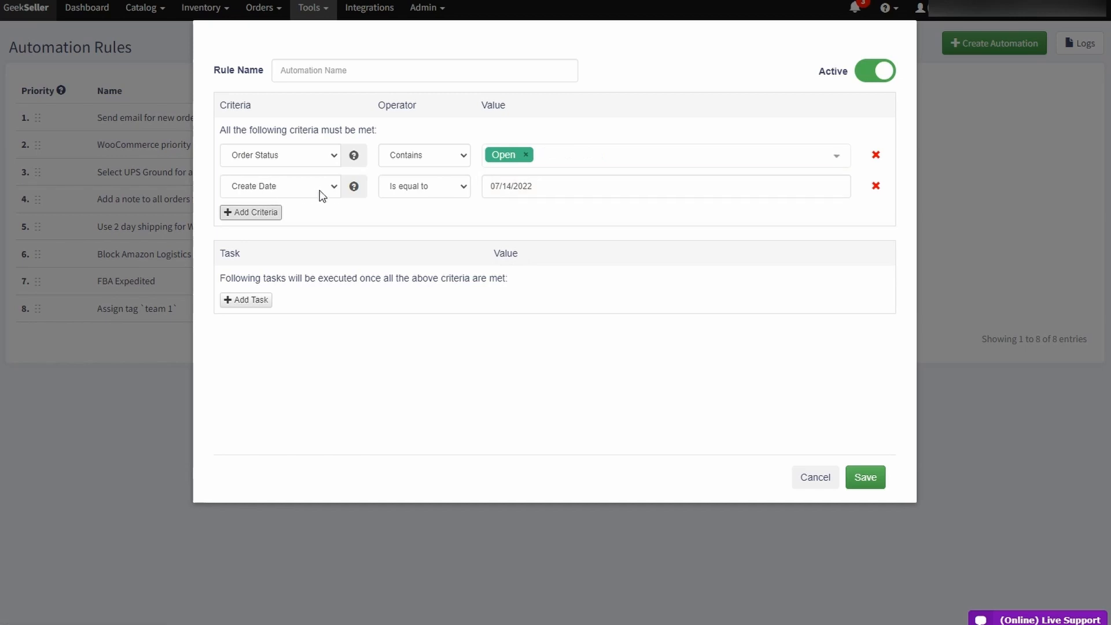
Step: Add a Product SKU equals ABC1 criterion and a Block Amazon Logistics (FBA) task
left_click(279, 185)
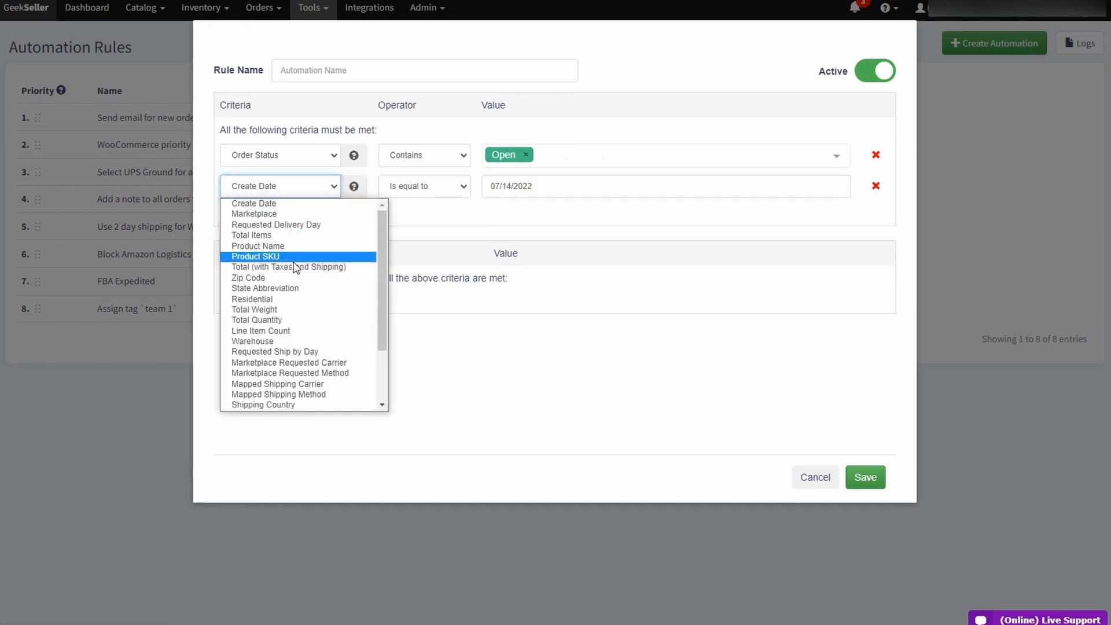
left_click(255, 256)
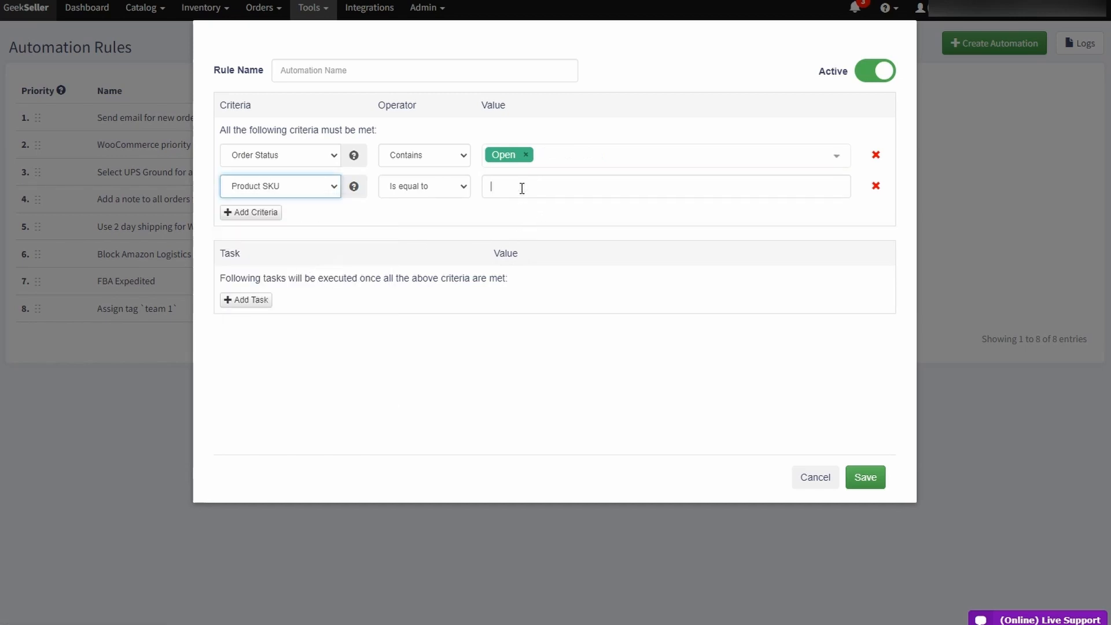
type("ABC1")
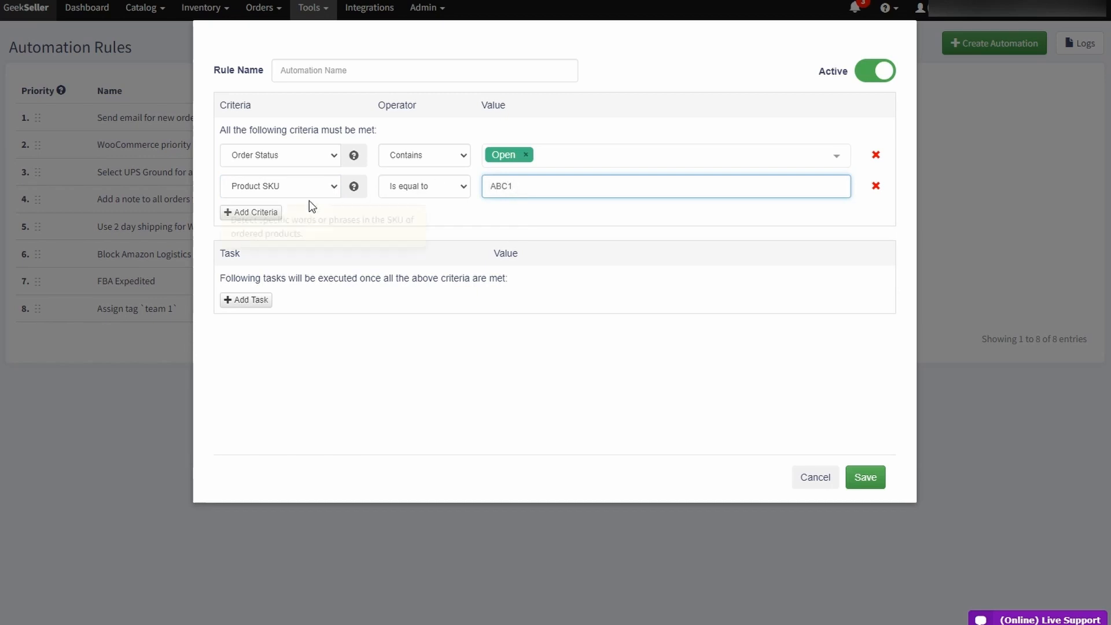
left_click(250, 212)
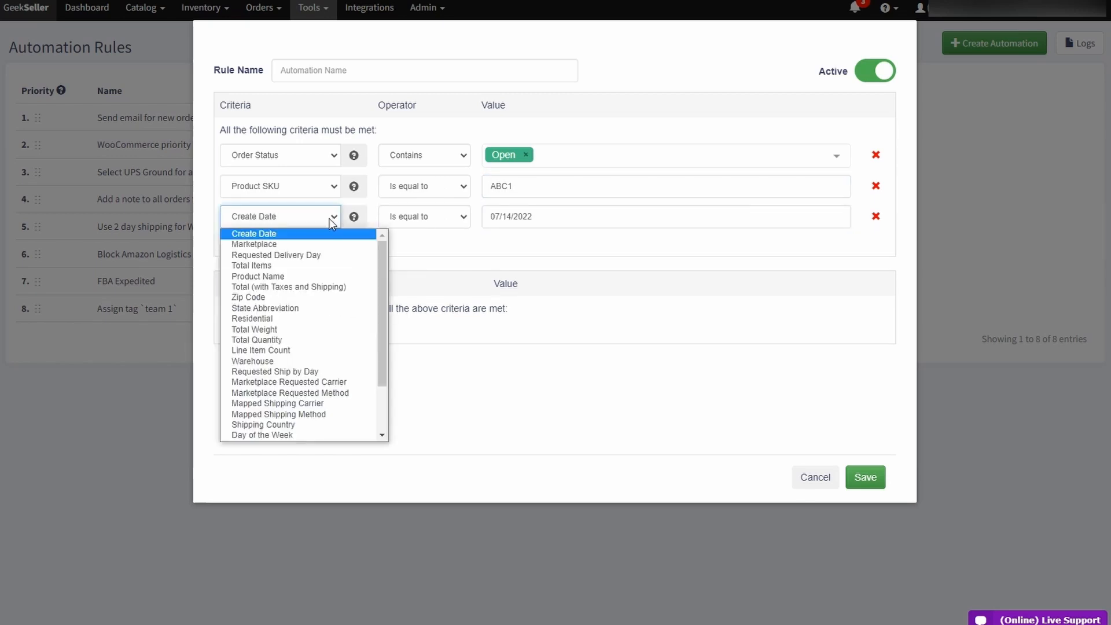
mouse_move(321, 364)
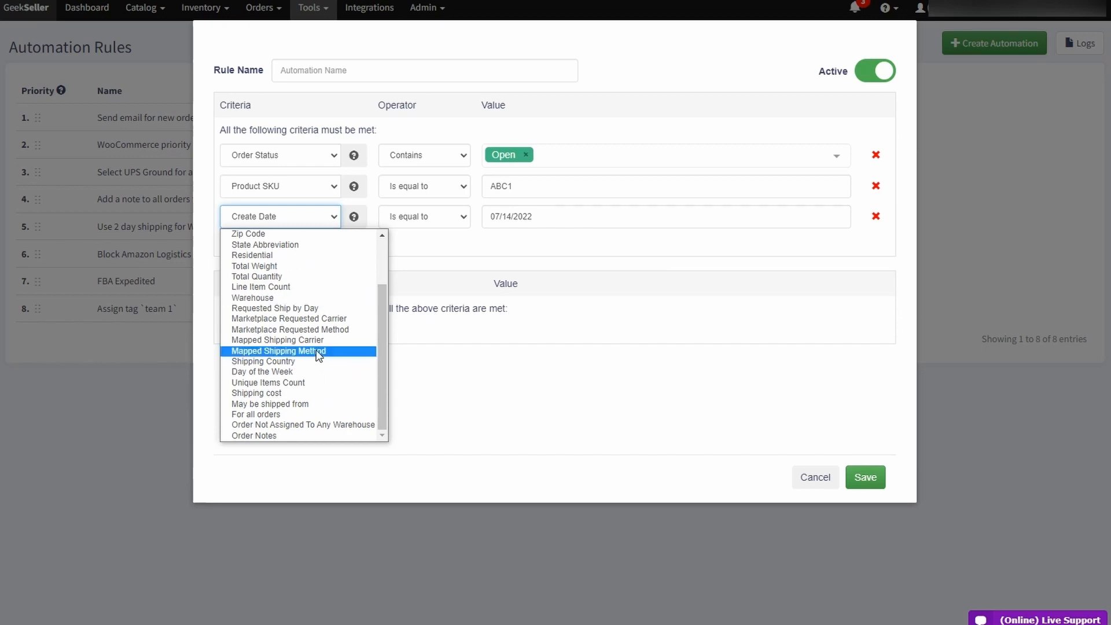
mouse_move(310, 436)
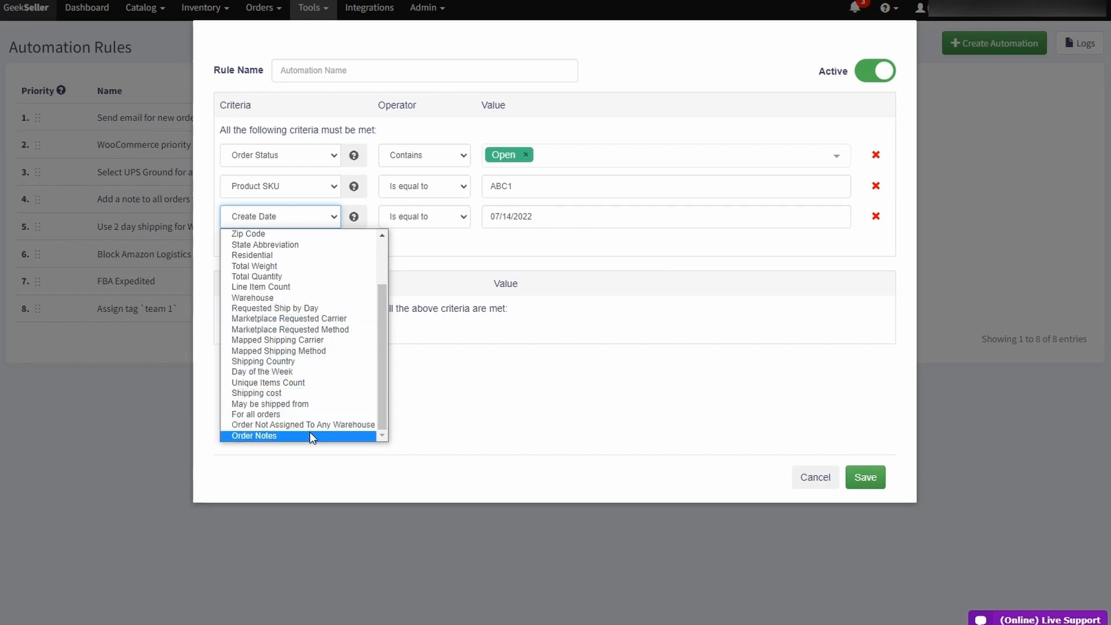
mouse_move(312, 371)
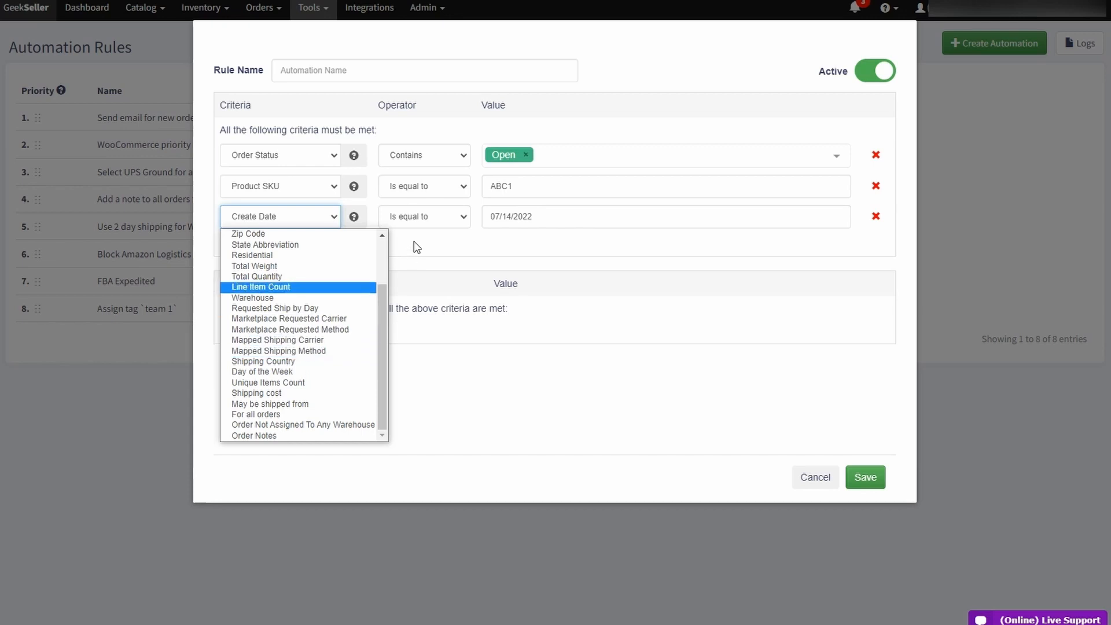
left_click(875, 216)
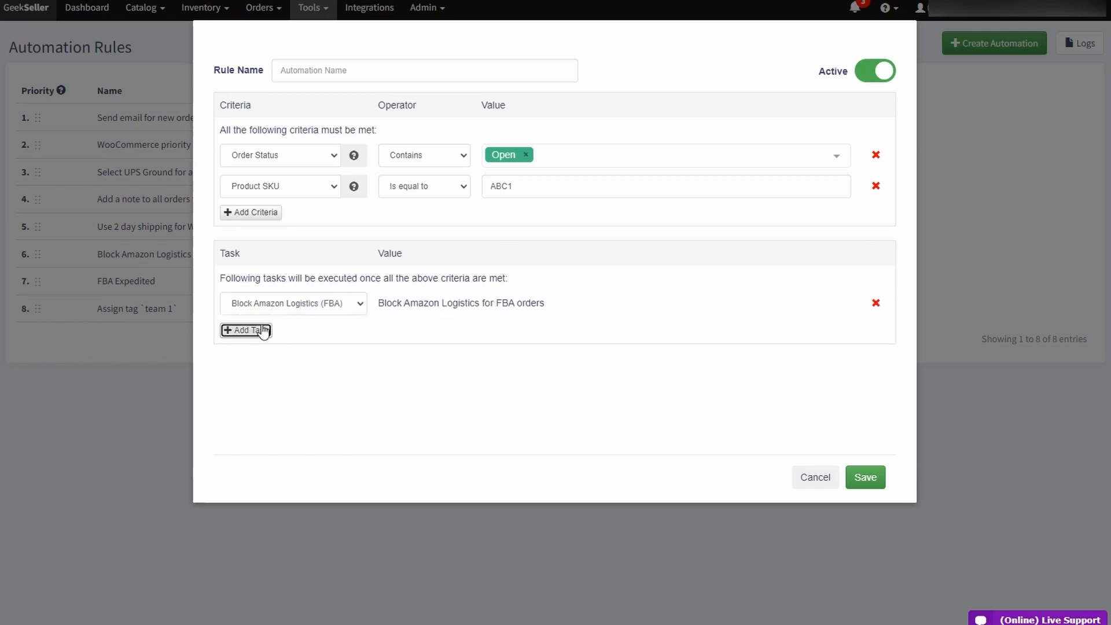
Step: Switch the task to Set Nodes Priority and drag FBA to a new priority position
left_click(293, 303)
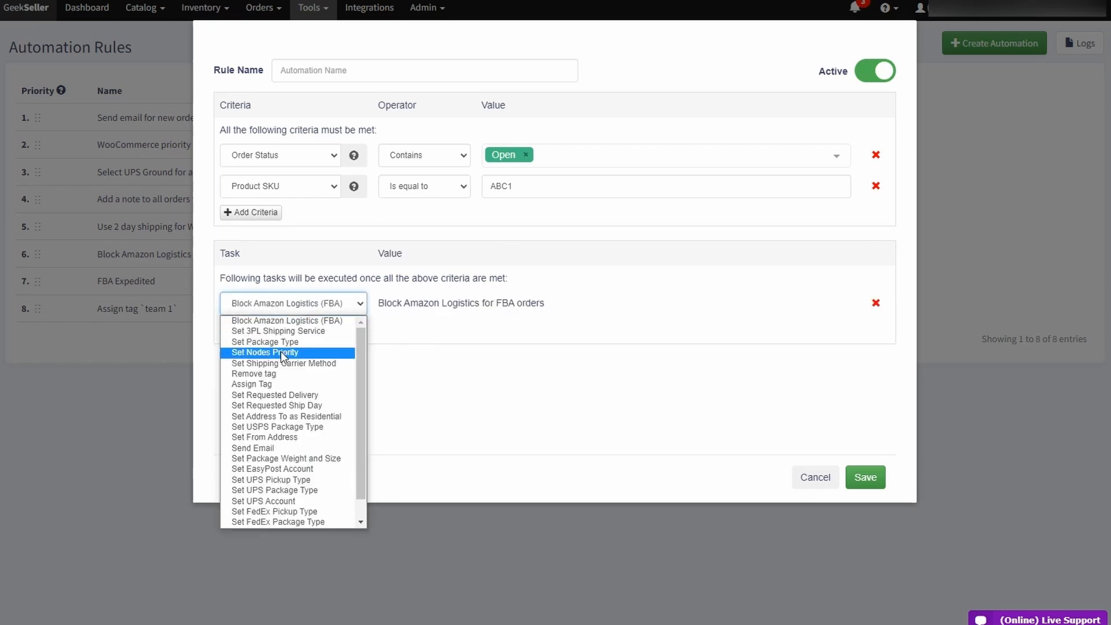
left_click(266, 352)
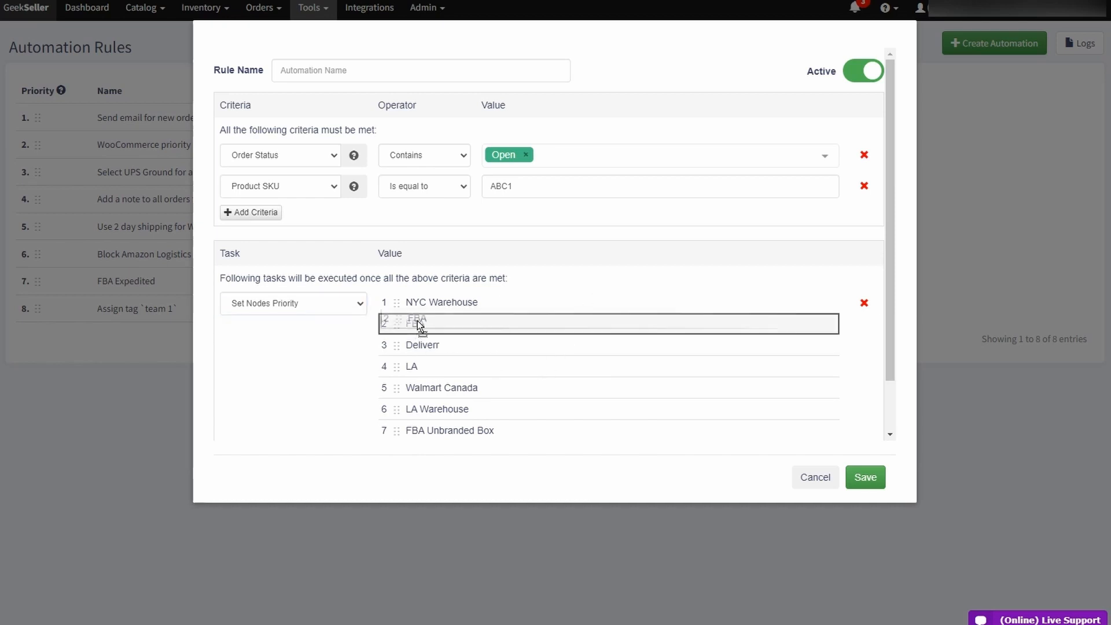
left_click_drag(417, 322, 417, 302)
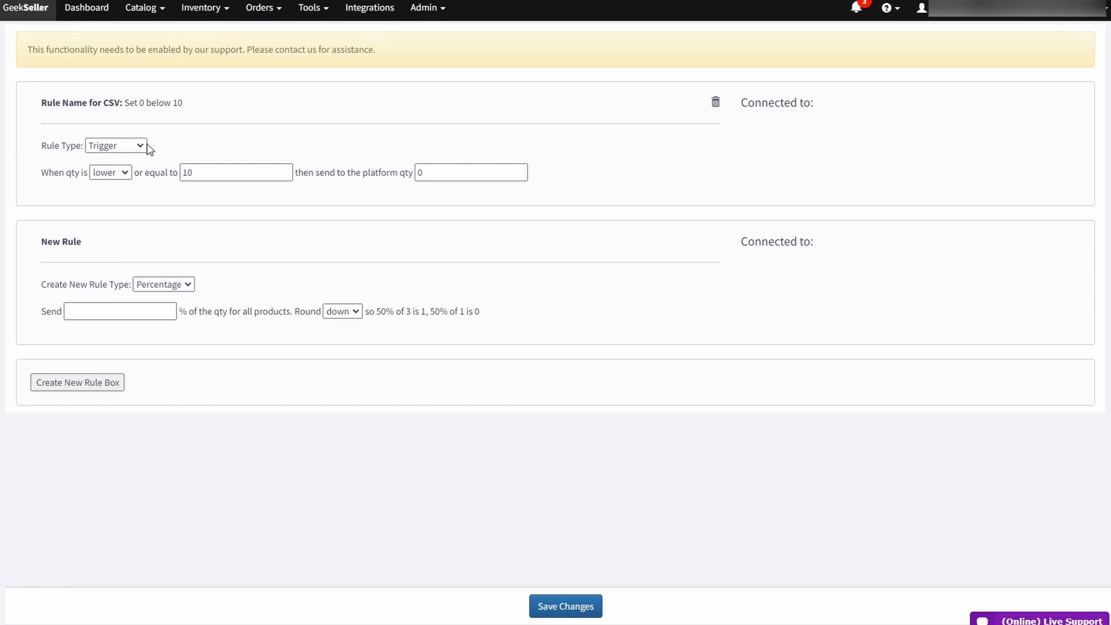
Step: Keep the rule type as Trigger, set the condition to higher, and send 5
left_click(116, 145)
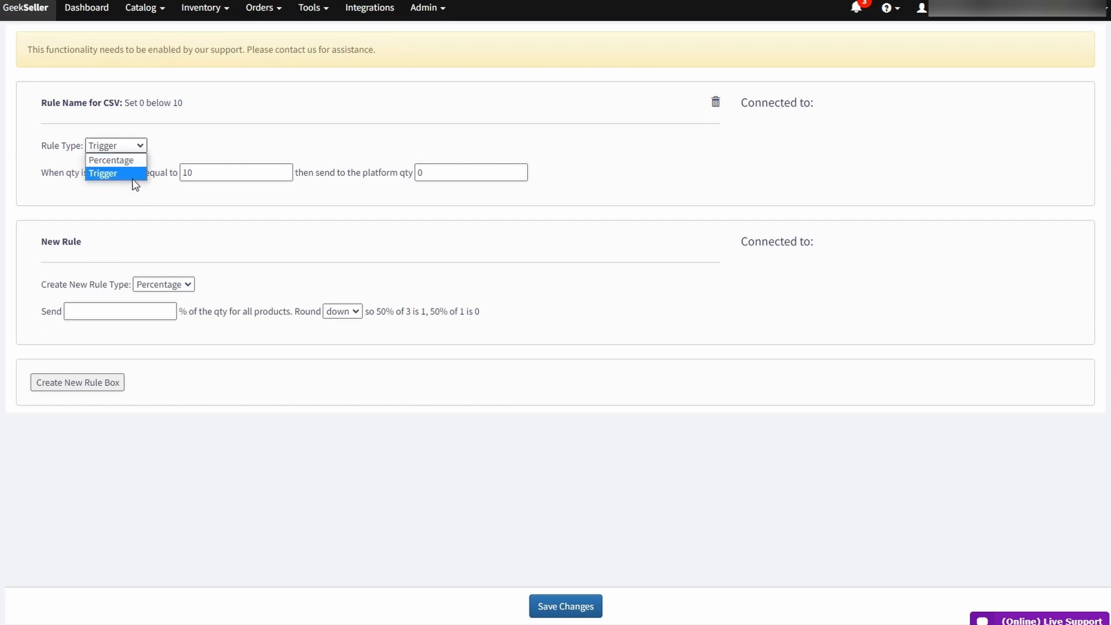
left_click(103, 173)
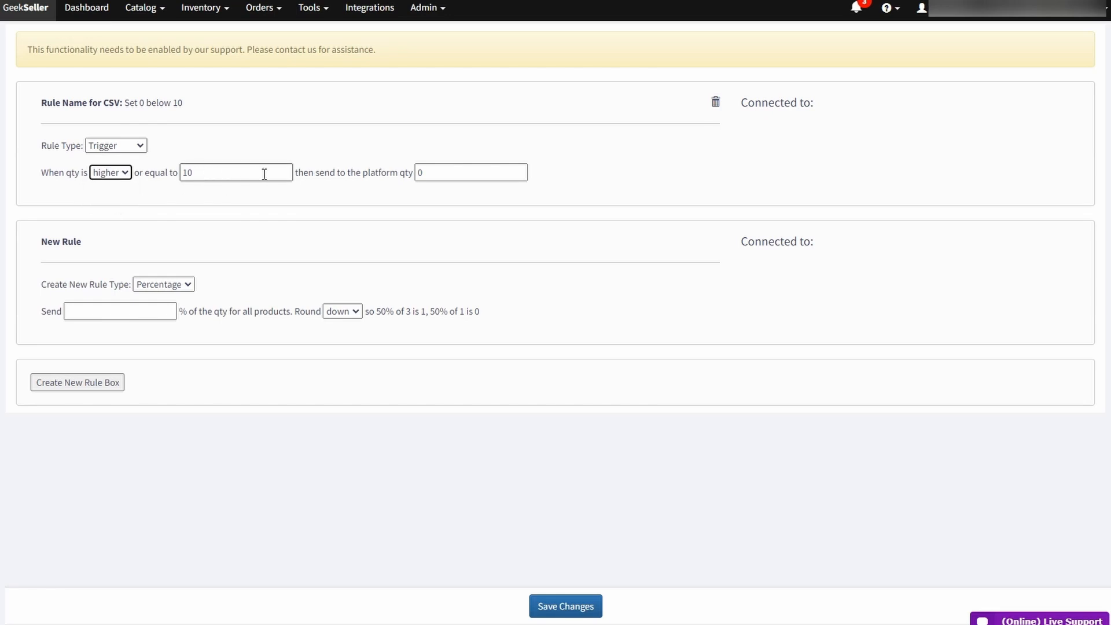
left_click(470, 173)
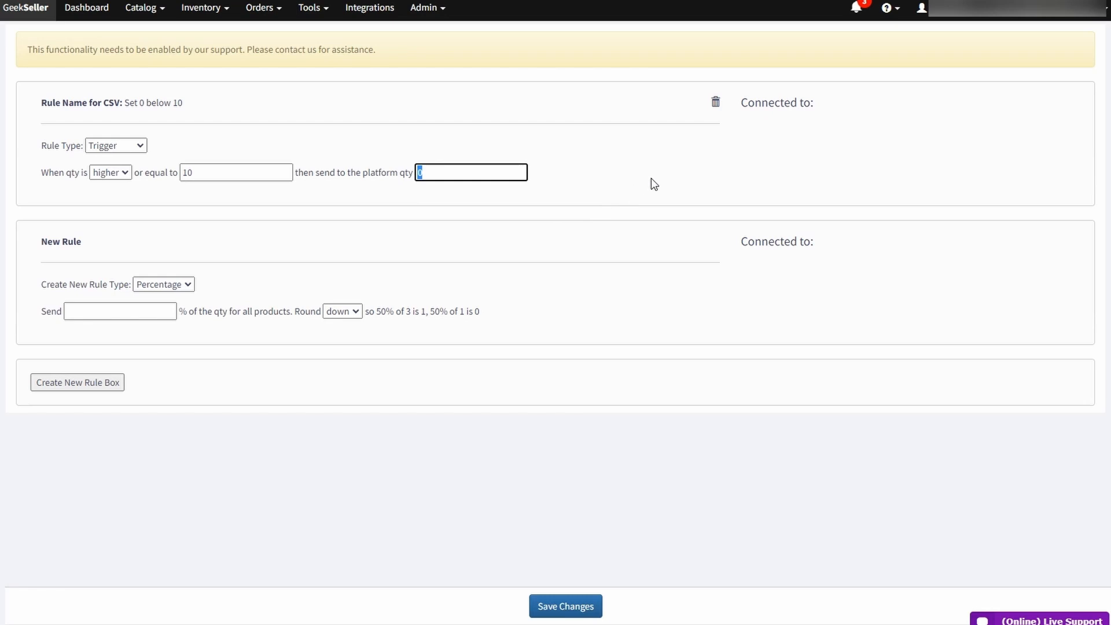
type("5")
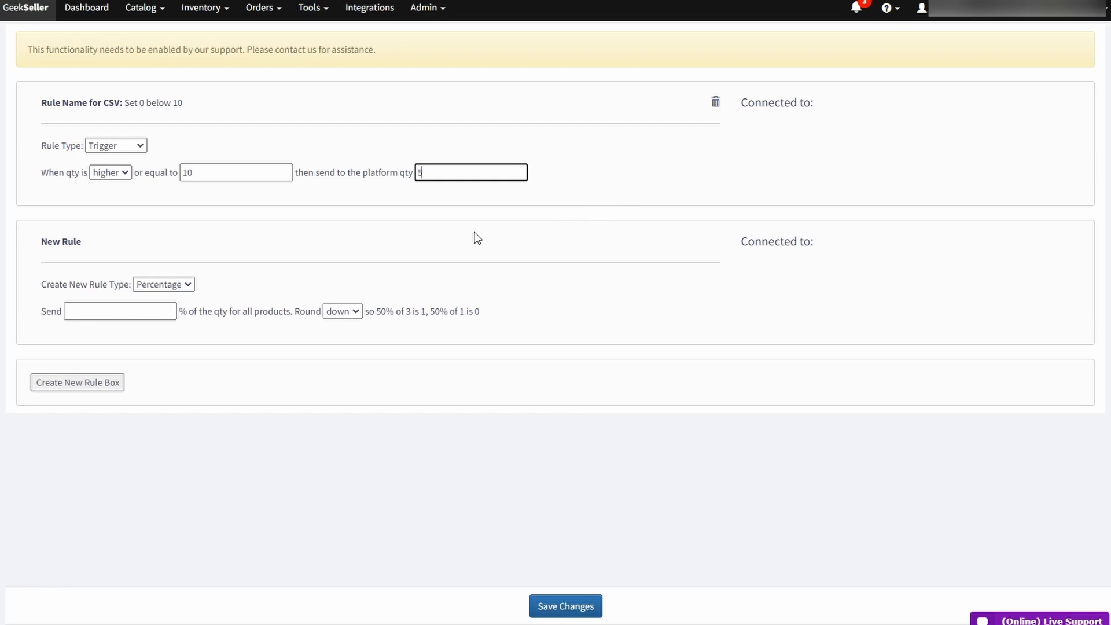
Step: Enter 20 as the percentage and choose the Round up/down option
left_click(119, 311)
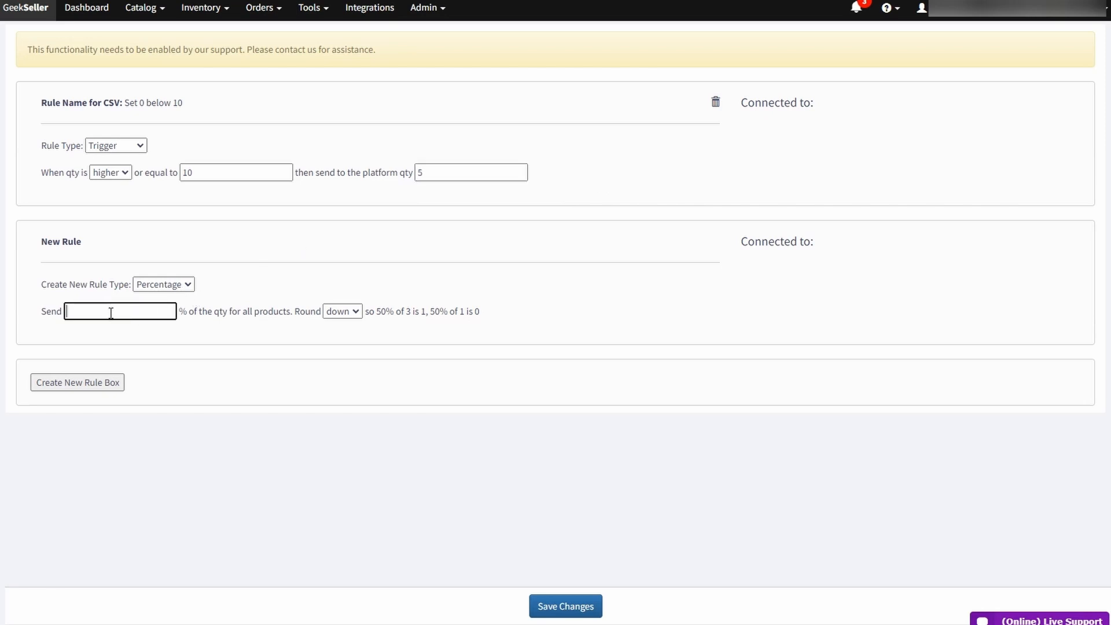
type("20")
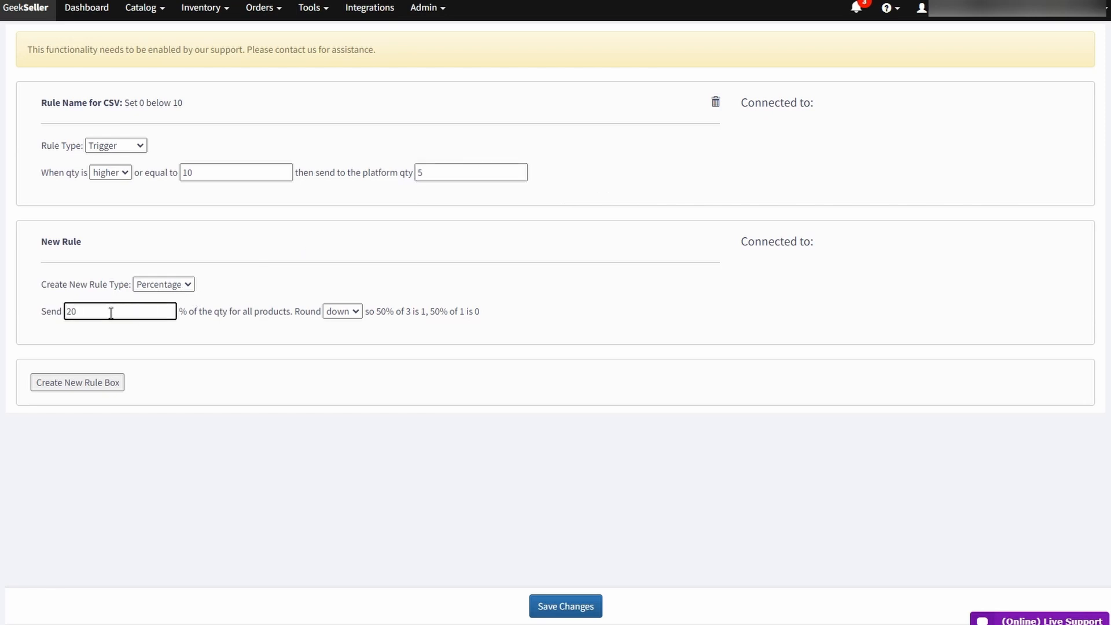
mouse_move(342, 277)
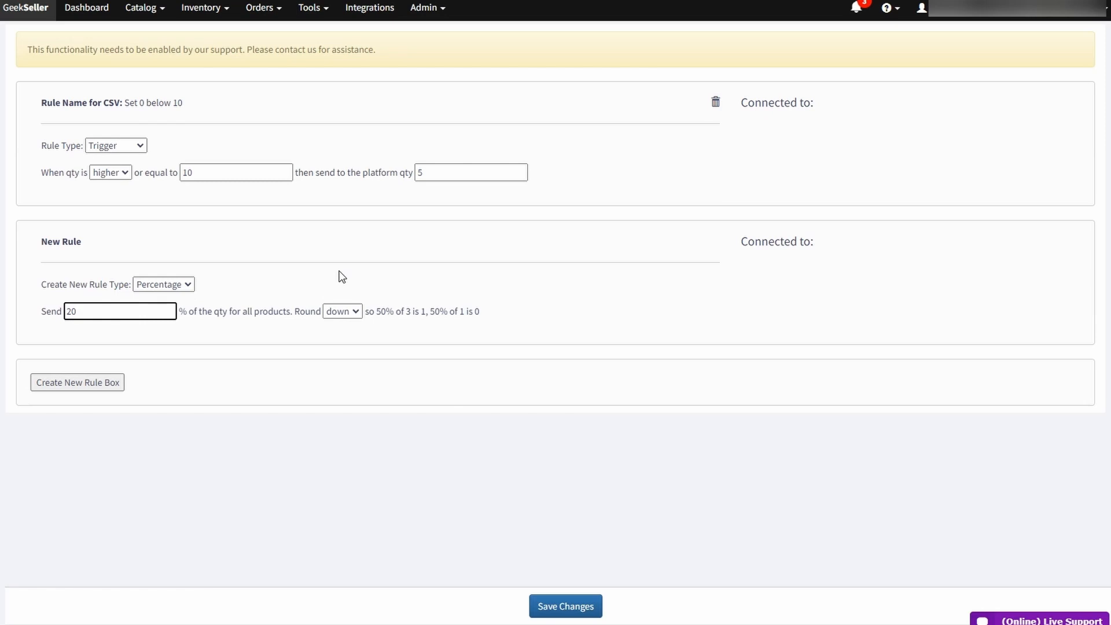
left_click(341, 312)
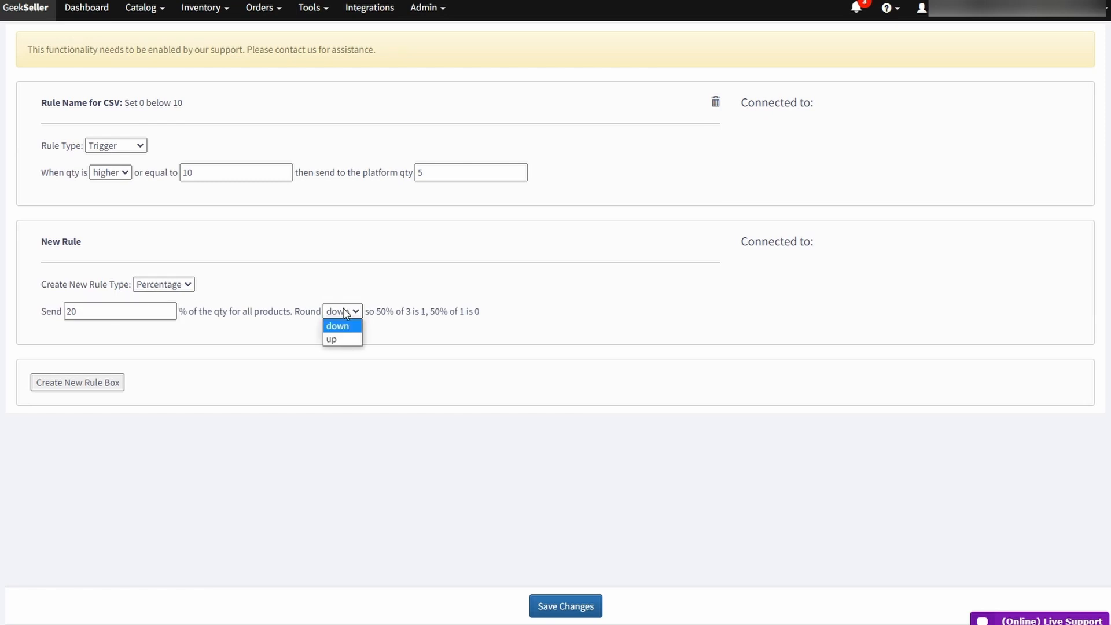
left_click(330, 339)
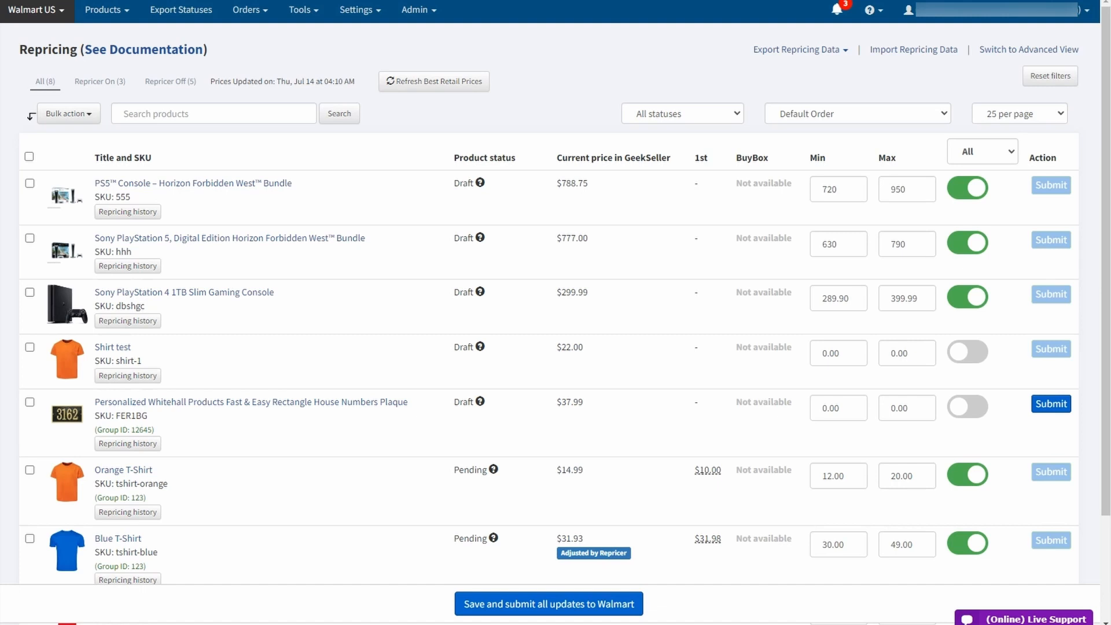
mouse_move(397, 574)
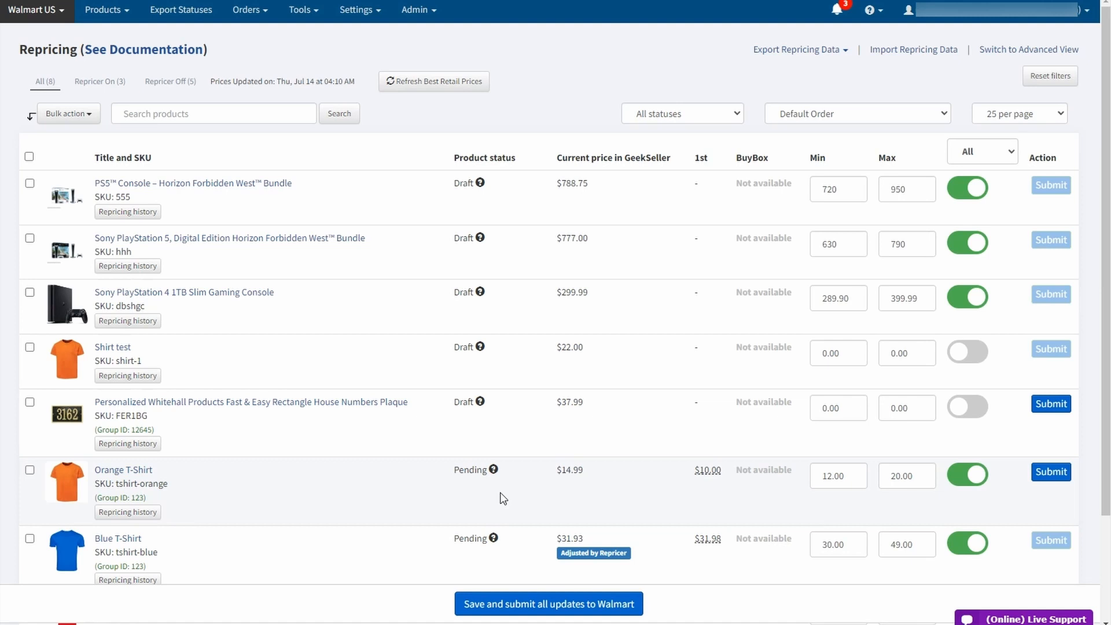
Step: Turn off the repricer toggle in the Orange T-Shirt row
left_click(967, 475)
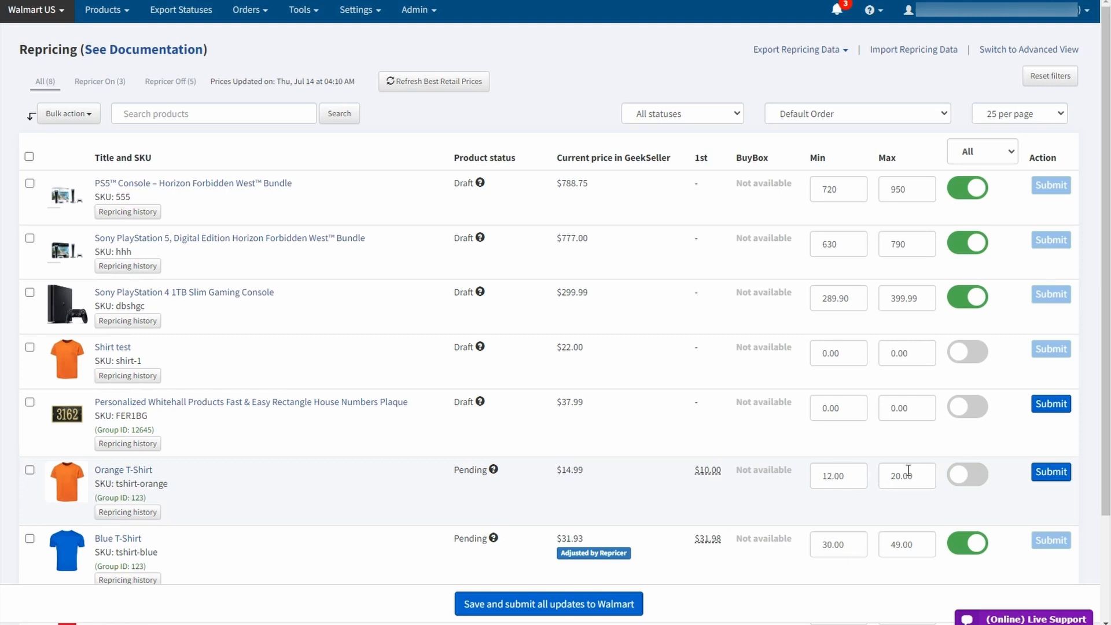
mouse_move(673, 395)
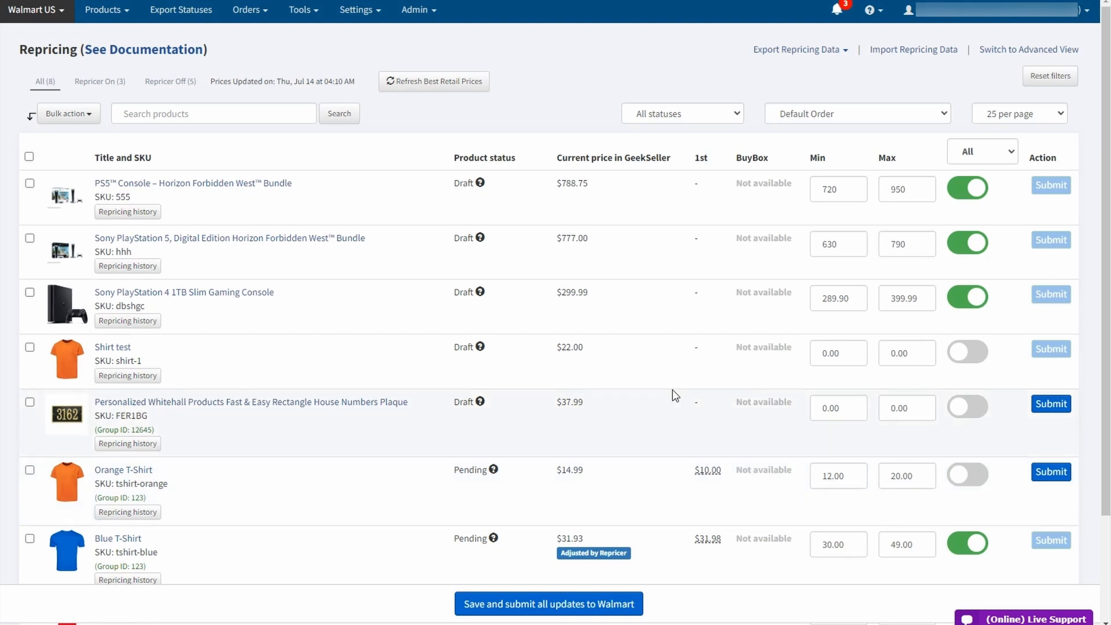